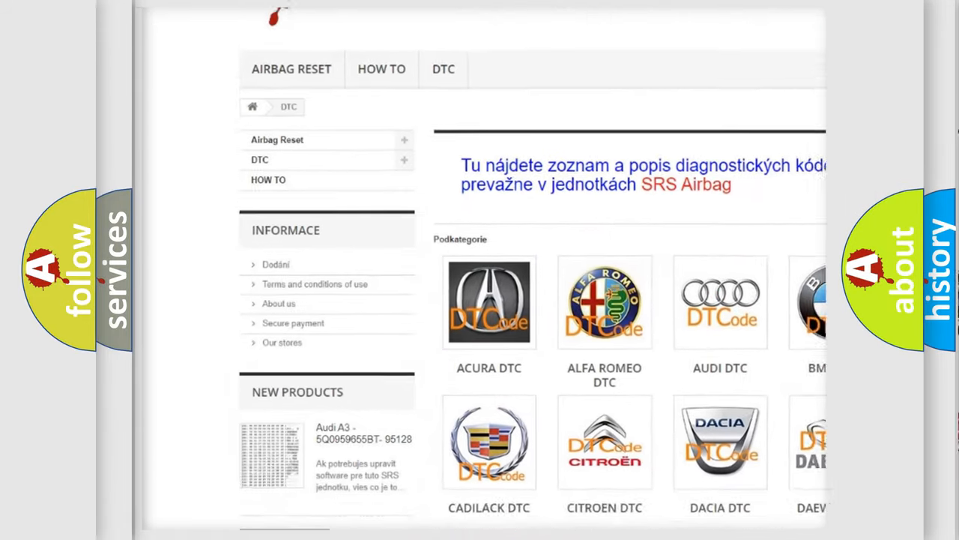
scroll(down, 3)
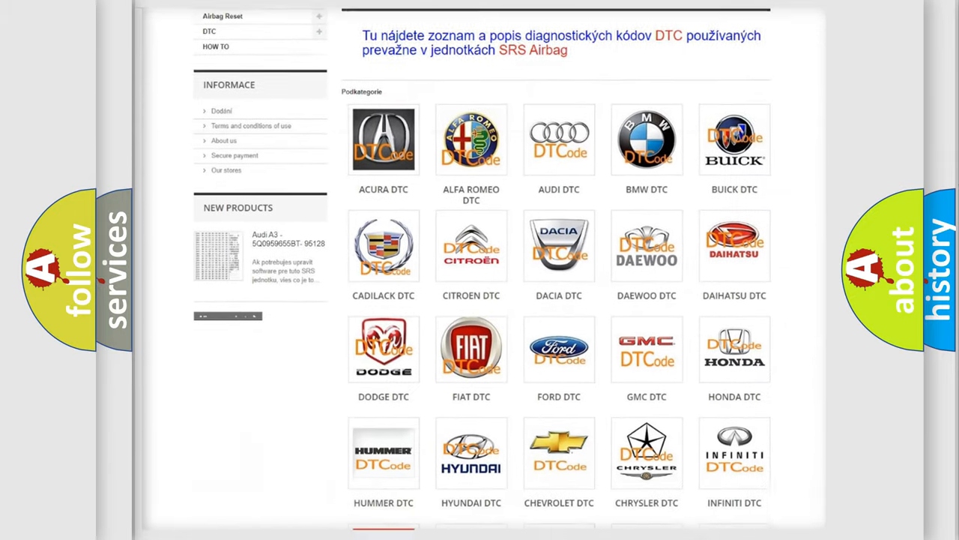
scroll(down, 3)
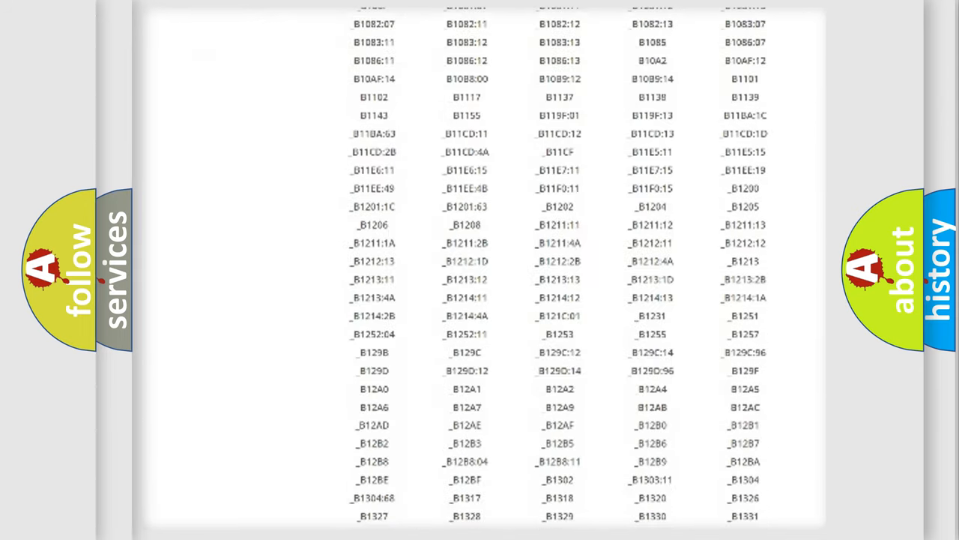
scroll(down, 3)
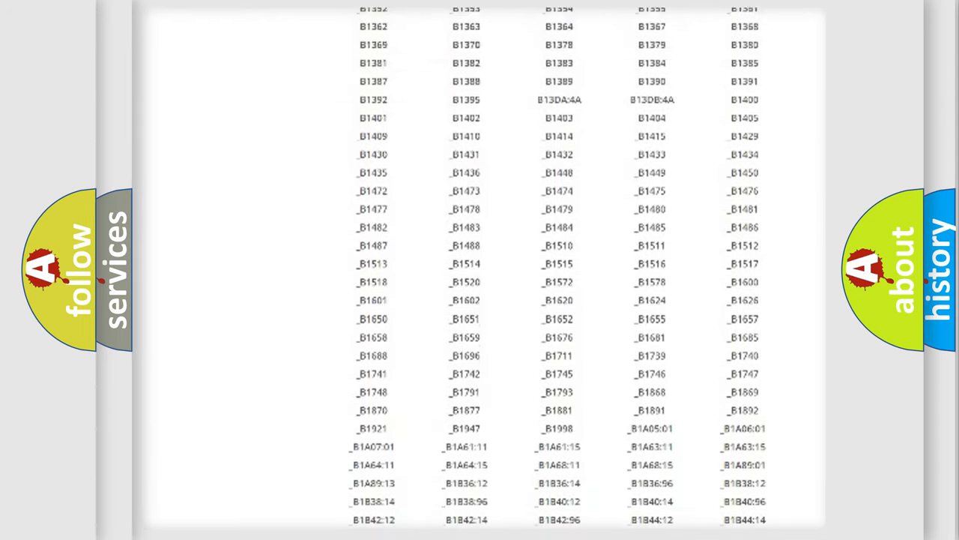